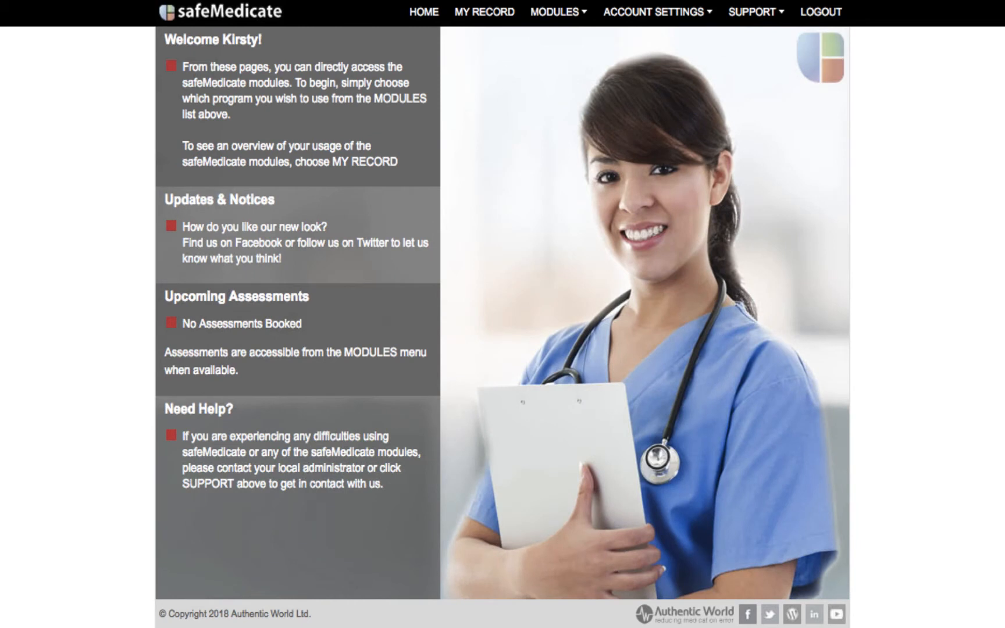
mouse_move(452, 295)
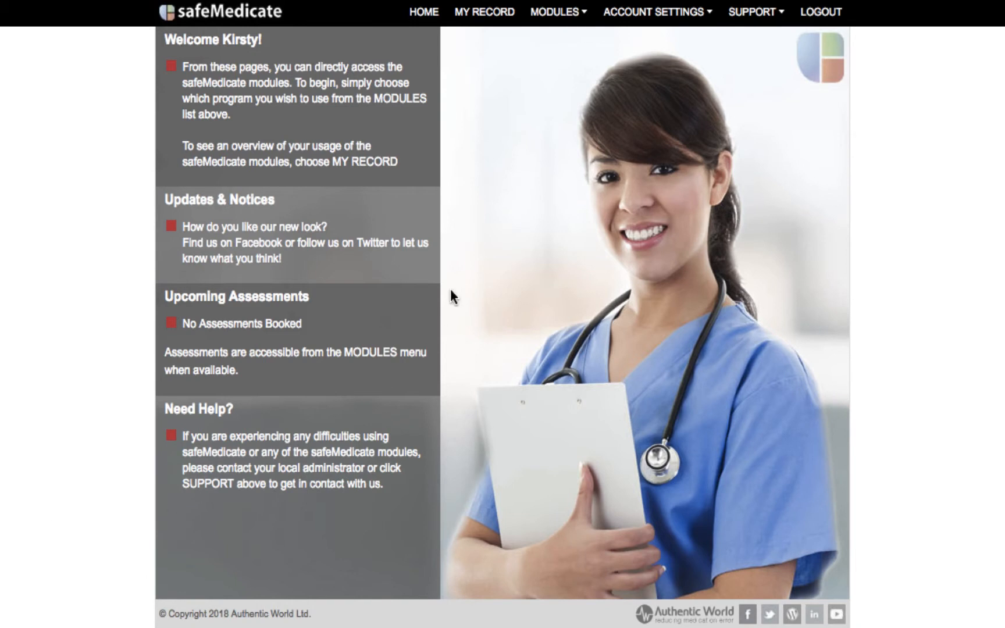
- Start the Essential Skills module from the MODULES menu
left_click(558, 12)
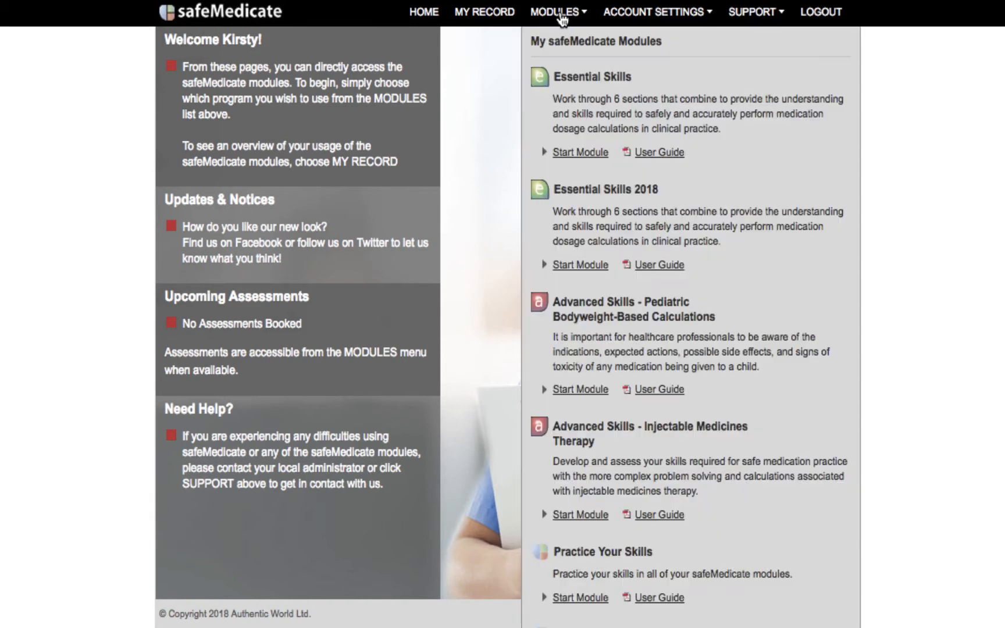
left_click(691, 227)
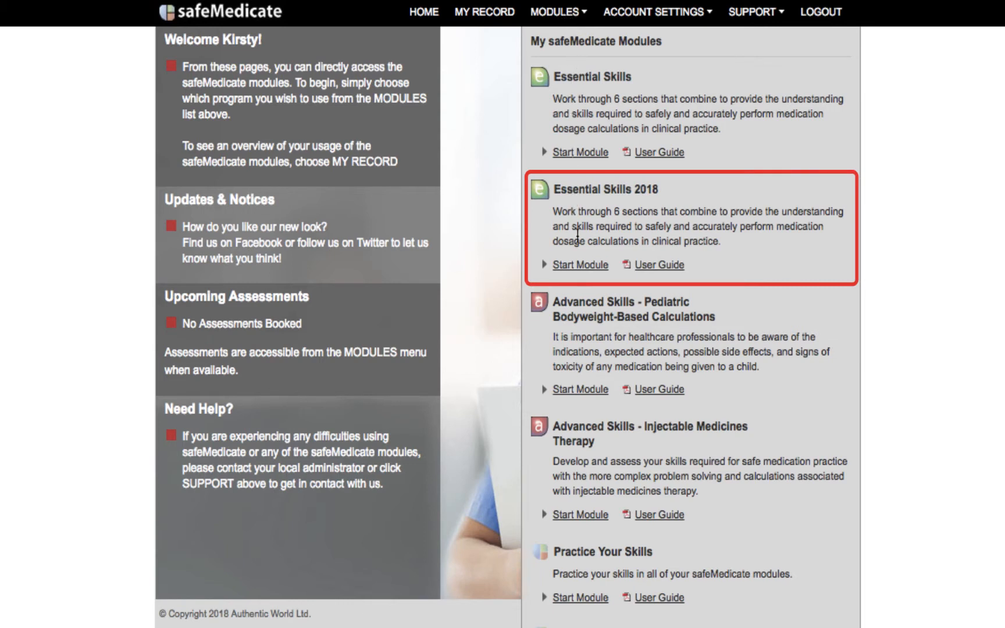
mouse_move(580, 271)
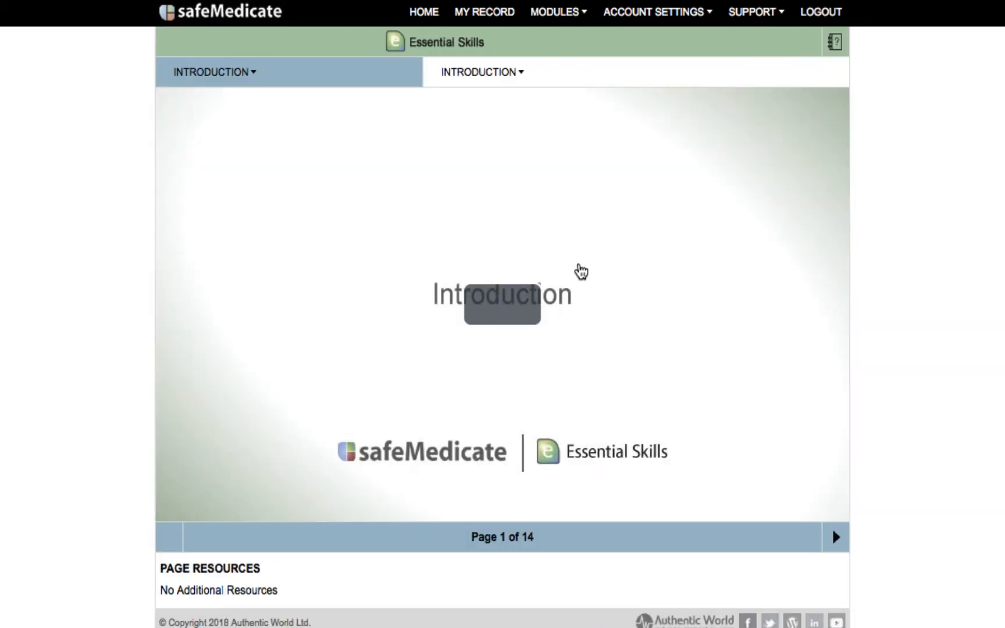
- Play the Introduction video briefly, pause it, and open the section dropdown
left_click(502, 303)
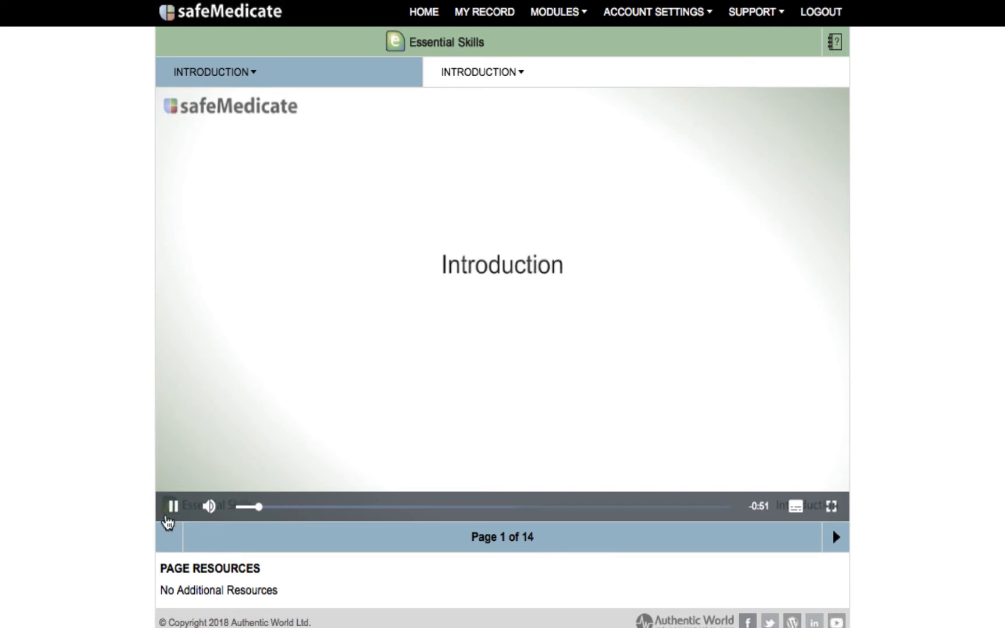
left_click(172, 507)
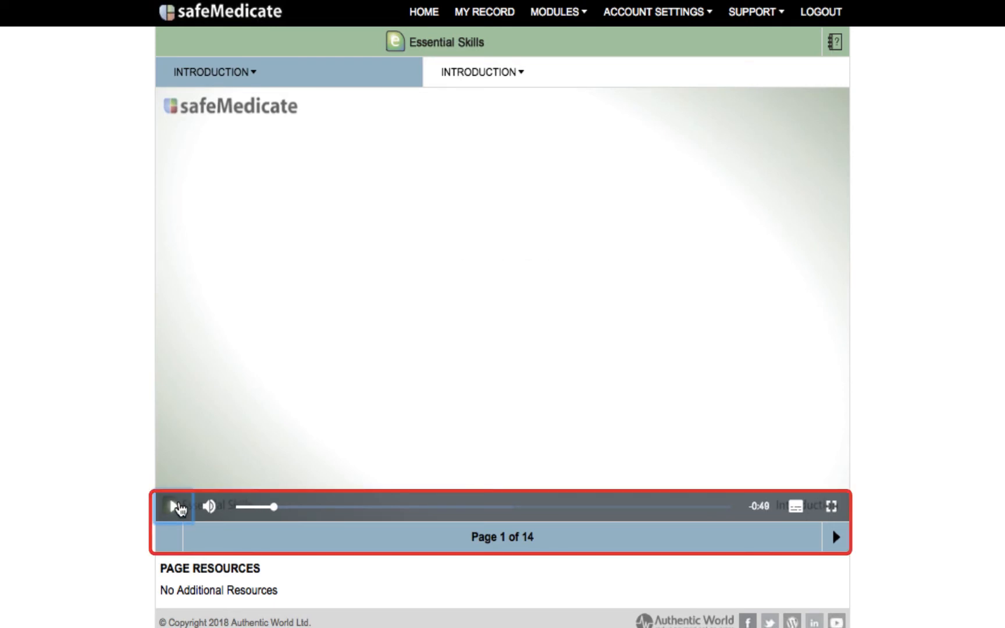
mouse_move(173, 507)
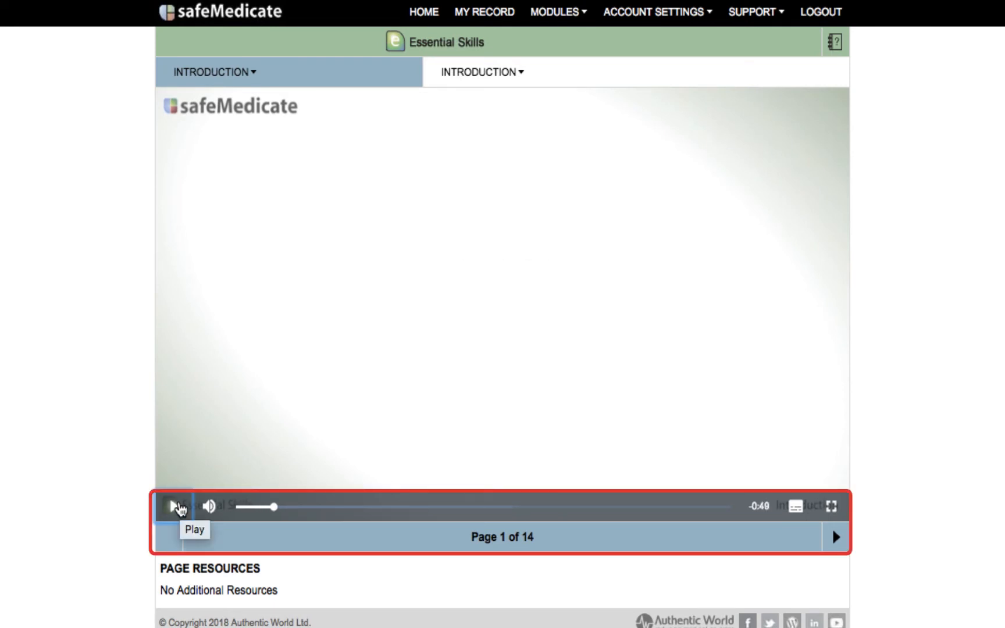
mouse_move(123, 507)
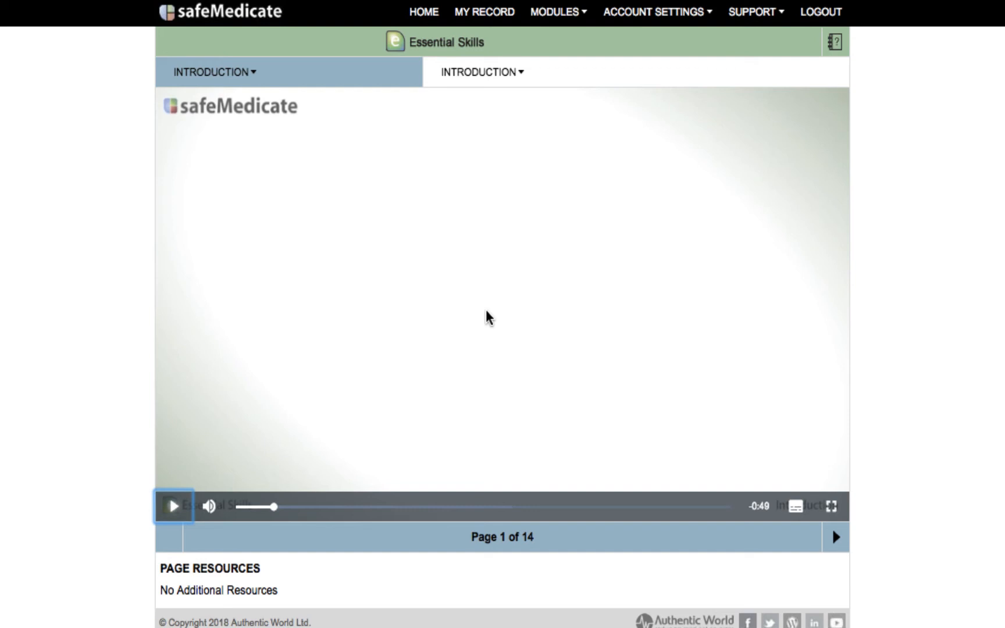
mouse_move(401, 221)
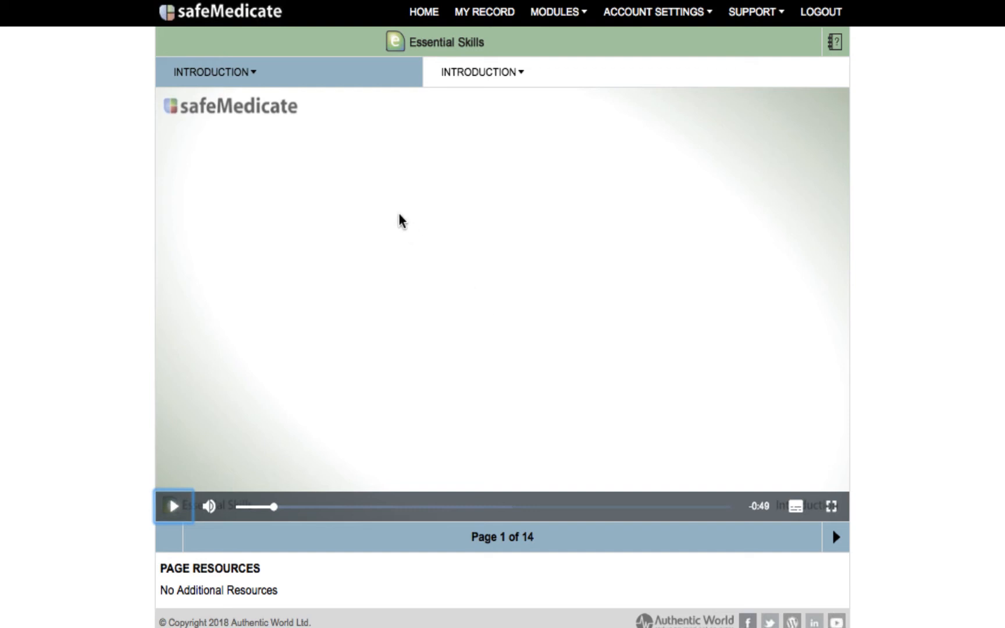
left_click(214, 72)
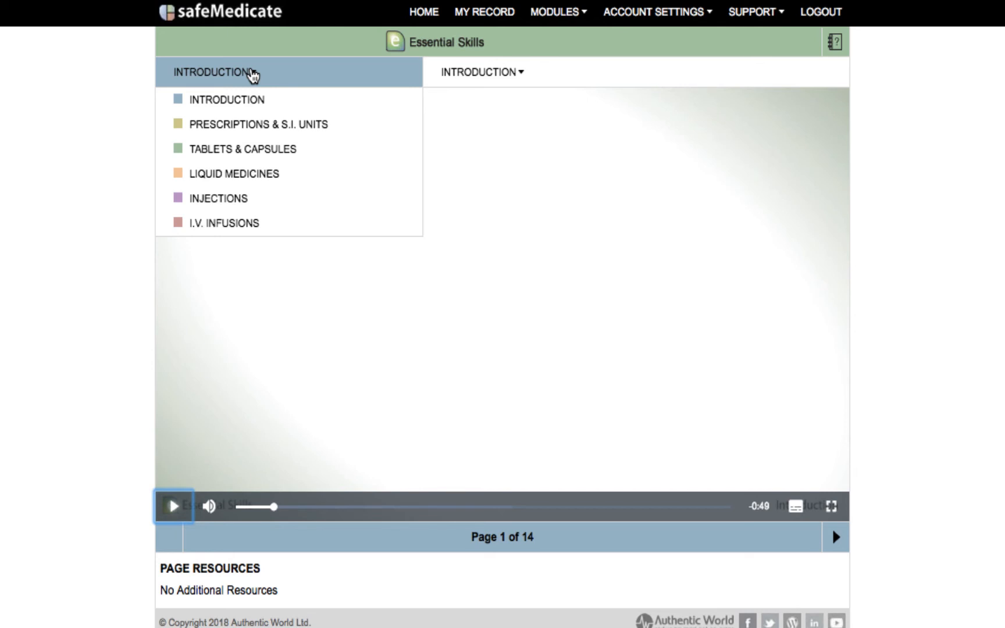
- Show the Introduction section's topic list, from Introduction to Summary
left_click(483, 72)
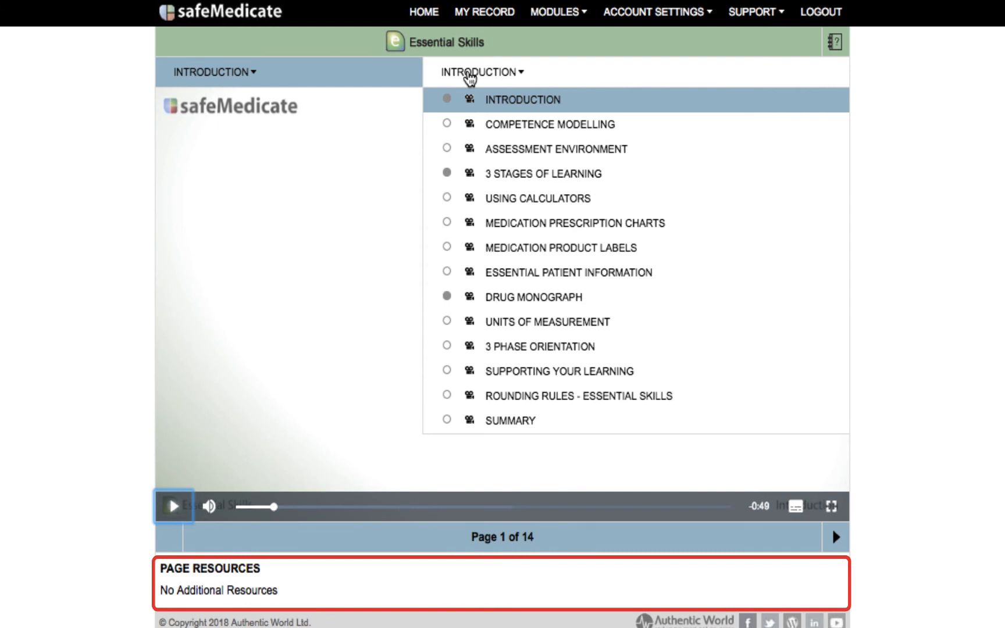
- Switch to Injections, choose Practice Your Skills, and start the assessment with default options
left_click(481, 71)
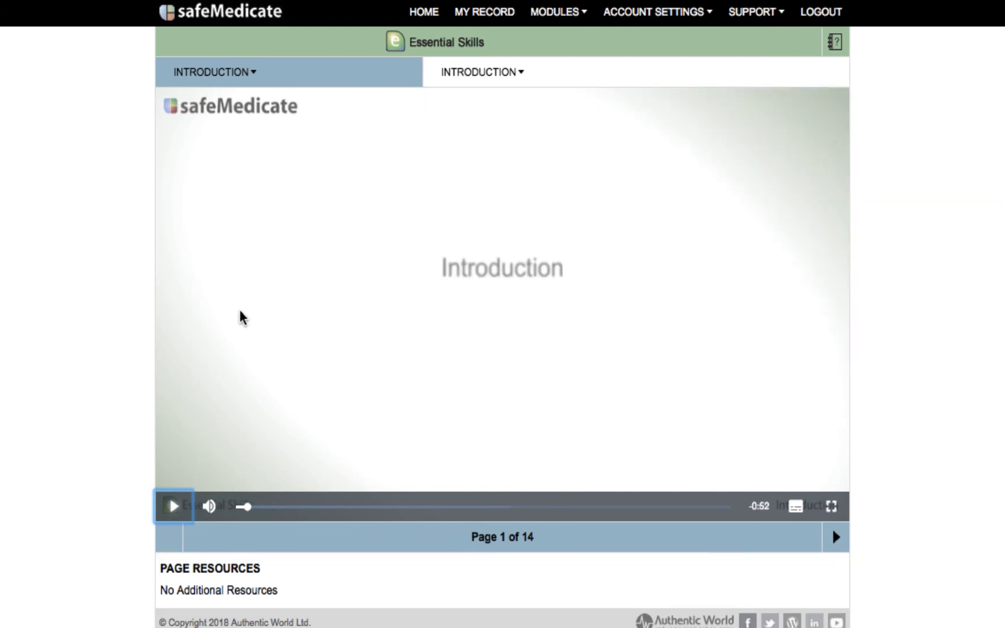
left_click(214, 72)
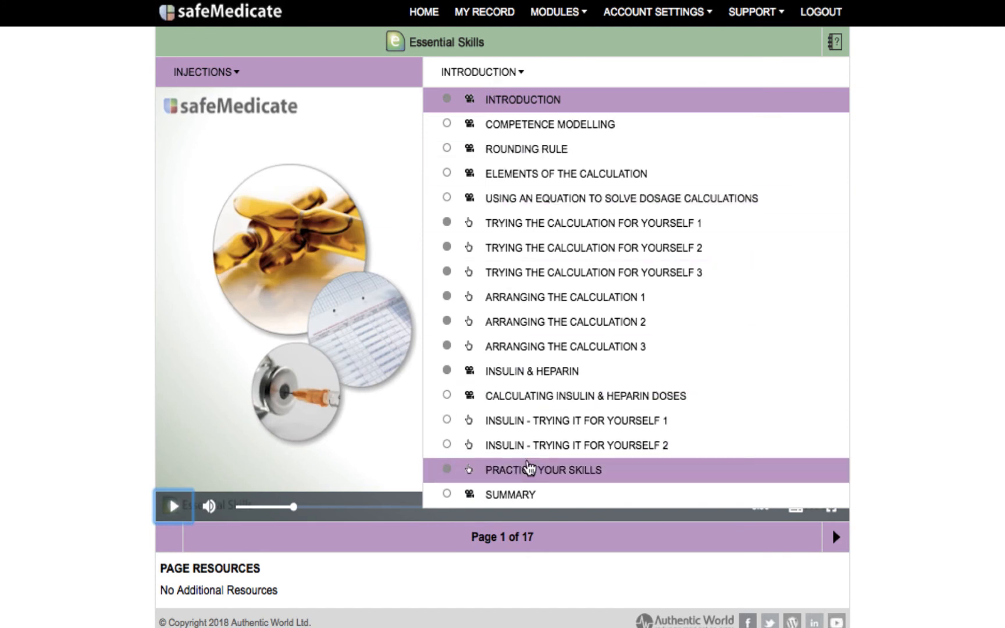
left_click(542, 470)
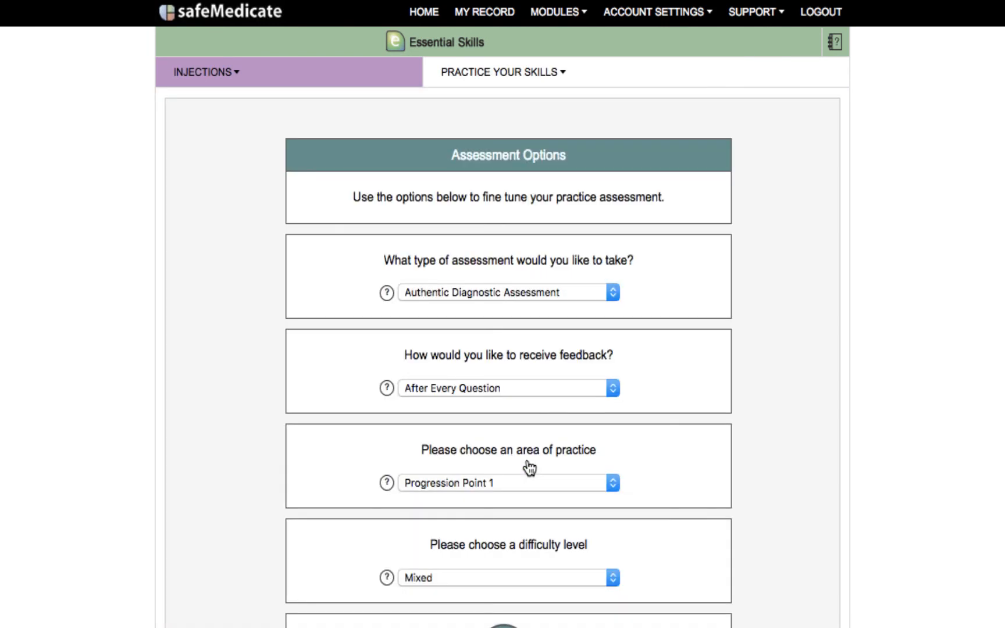
scroll("down", 3)
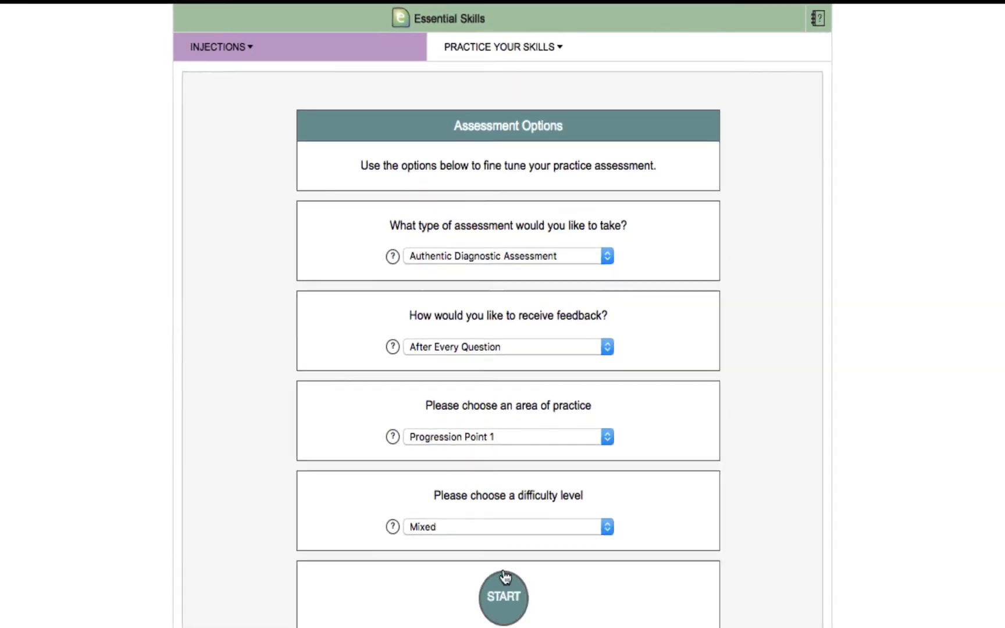
left_click(503, 596)
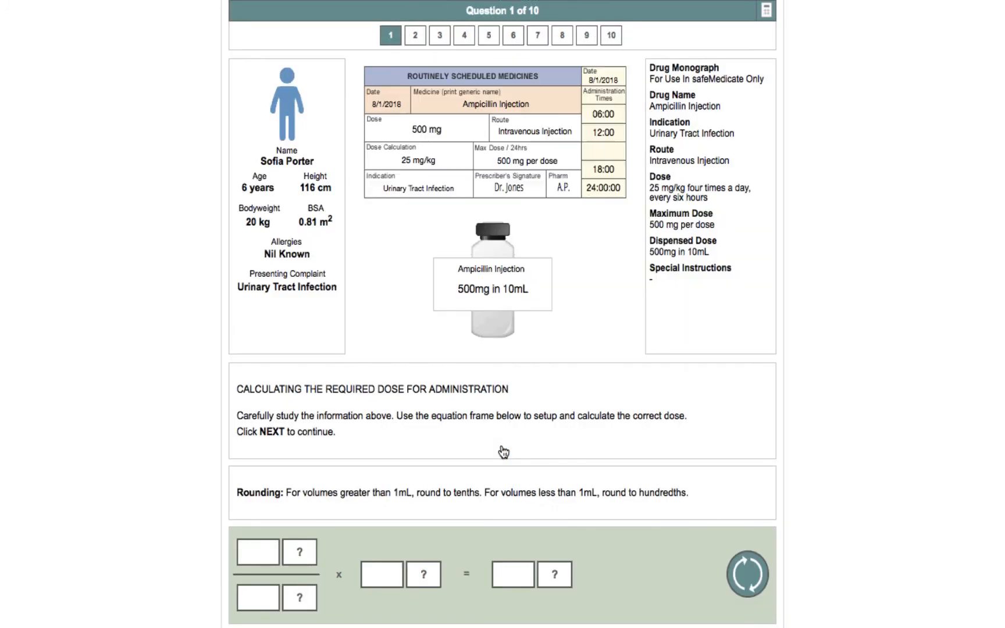
mouse_move(714, 386)
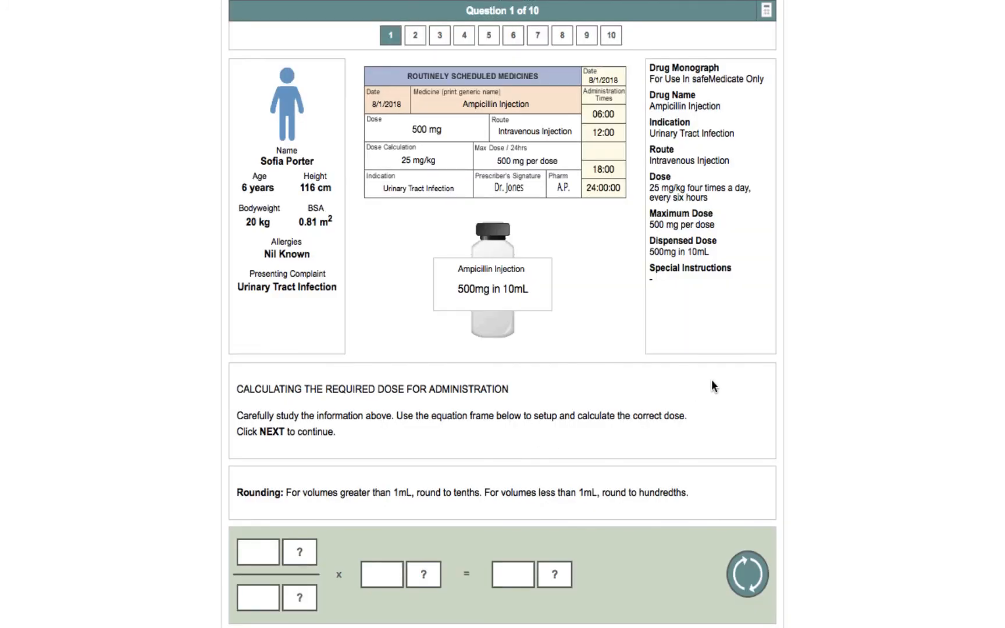